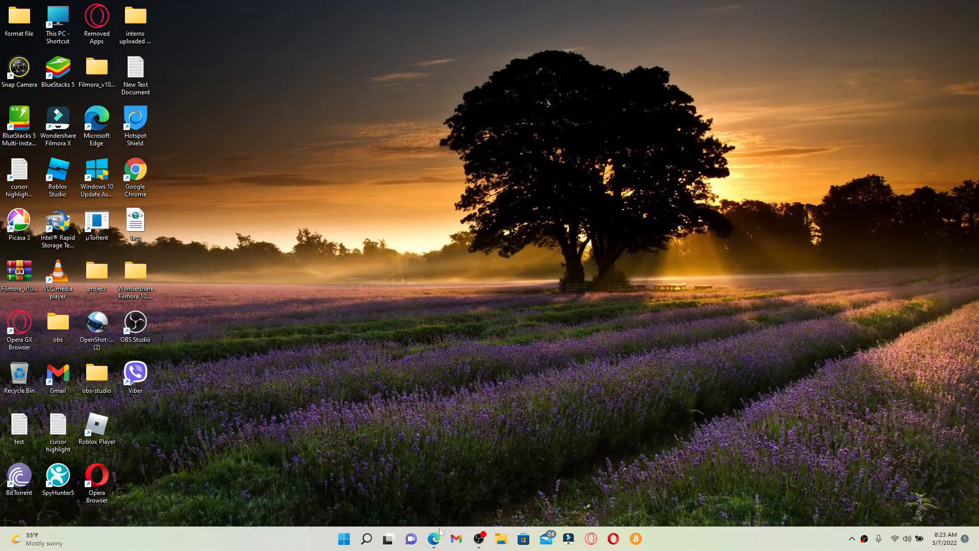
{"action": "left_click", "coordinate": [433, 538]}
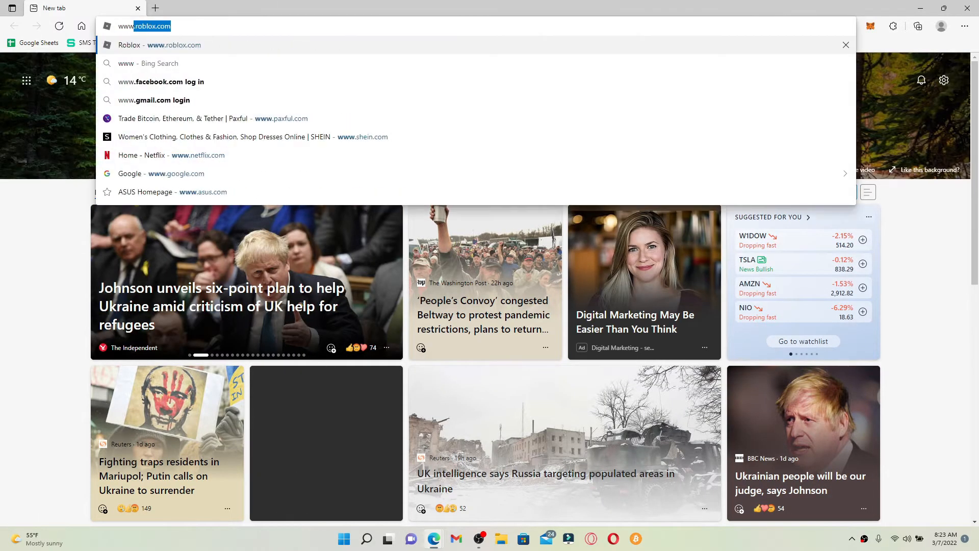
{"action": "type", "text": "www.mi"}
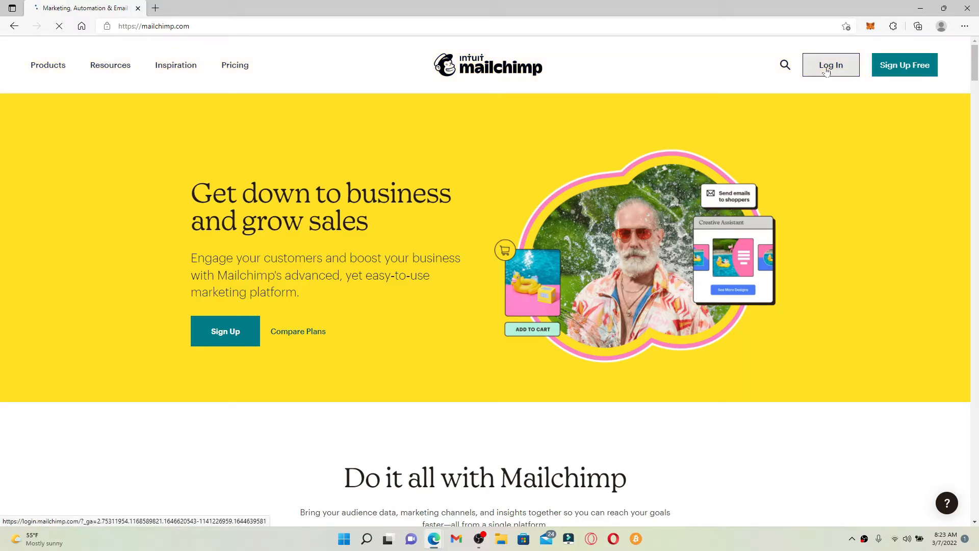
Log in to the Mailchimp account with saved credentials.
{"action": "left_click", "coordinate": [830, 64]}
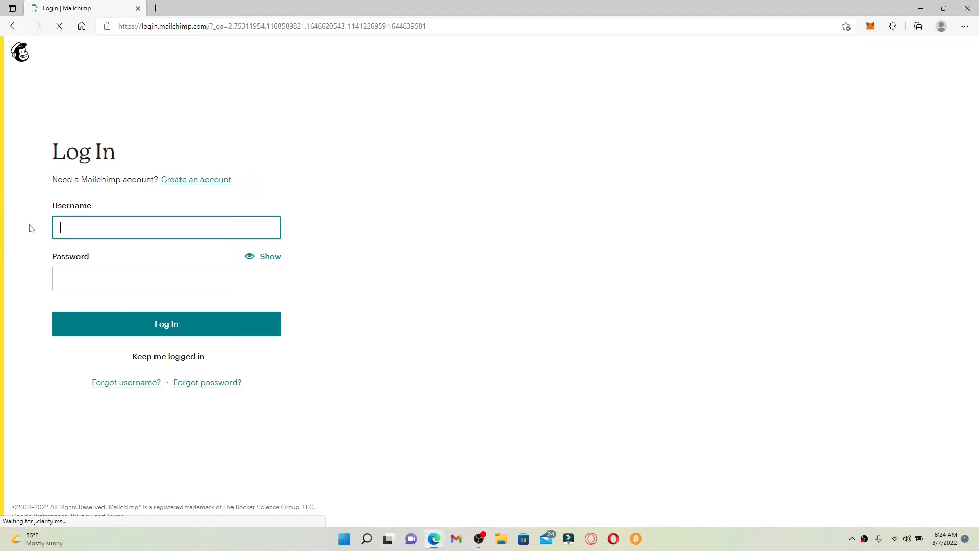
{"action": "left_click", "coordinate": [166, 323]}
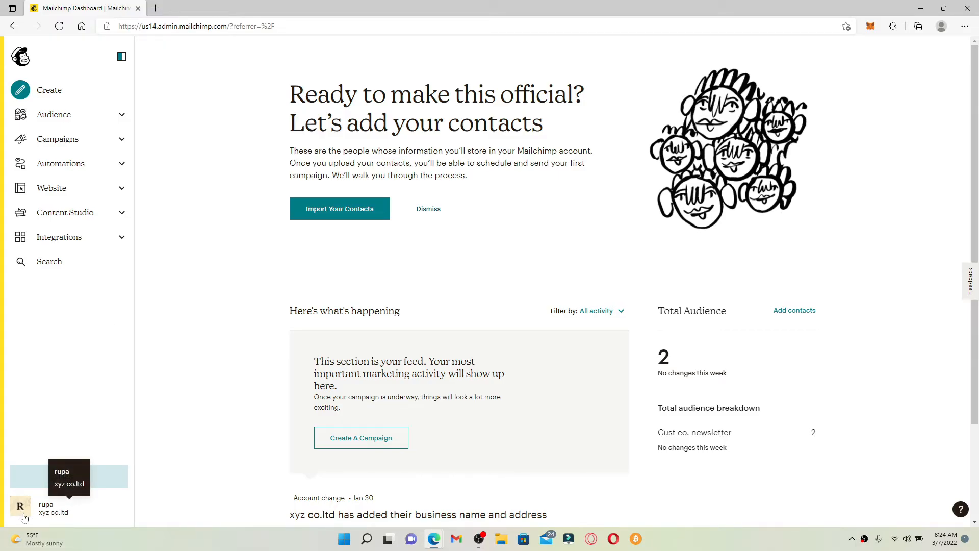
From the profile avatar, go Account, Settings, Pause or delete account.
{"action": "left_click", "coordinate": [20, 506]}
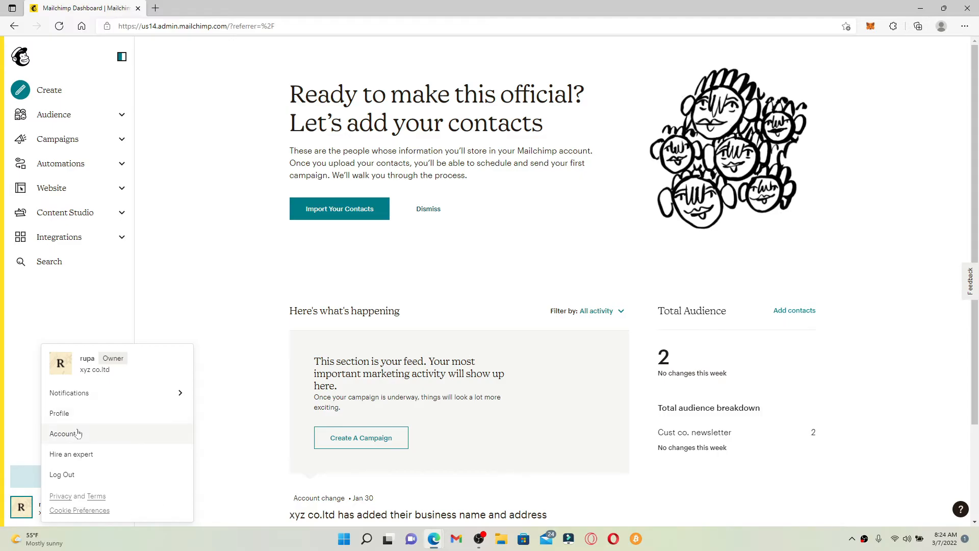
{"action": "left_click", "coordinate": [65, 434]}
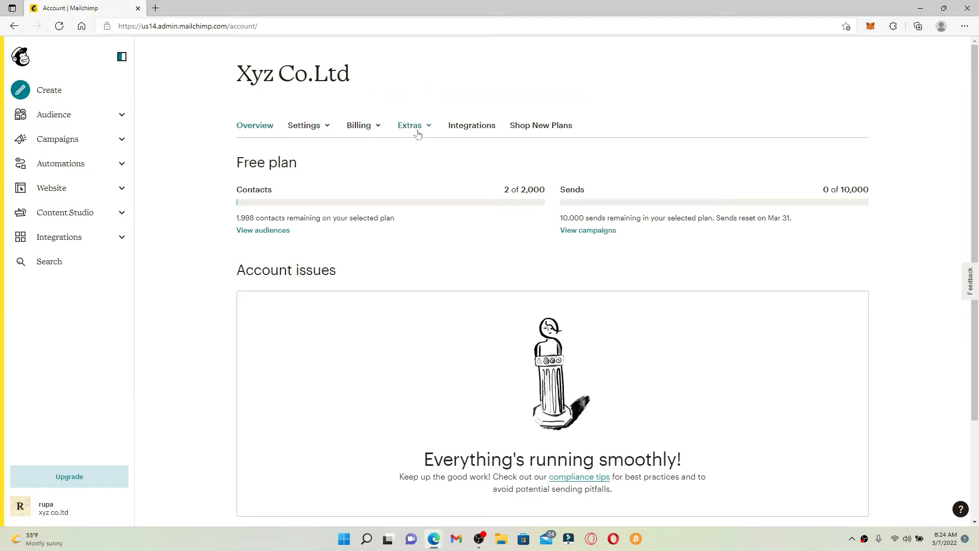
{"action": "left_click", "coordinate": [304, 125]}
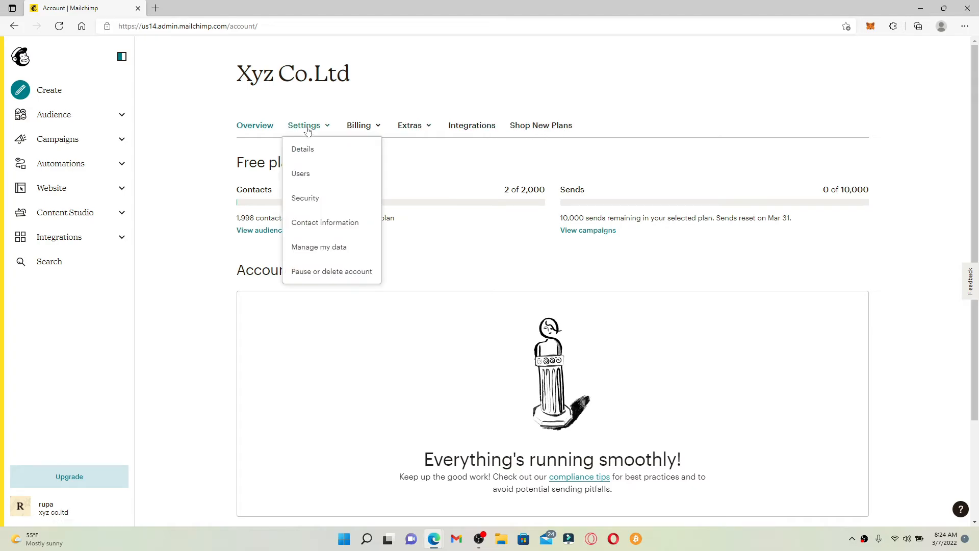
{"action": "mouse_move", "coordinate": [331, 271]}
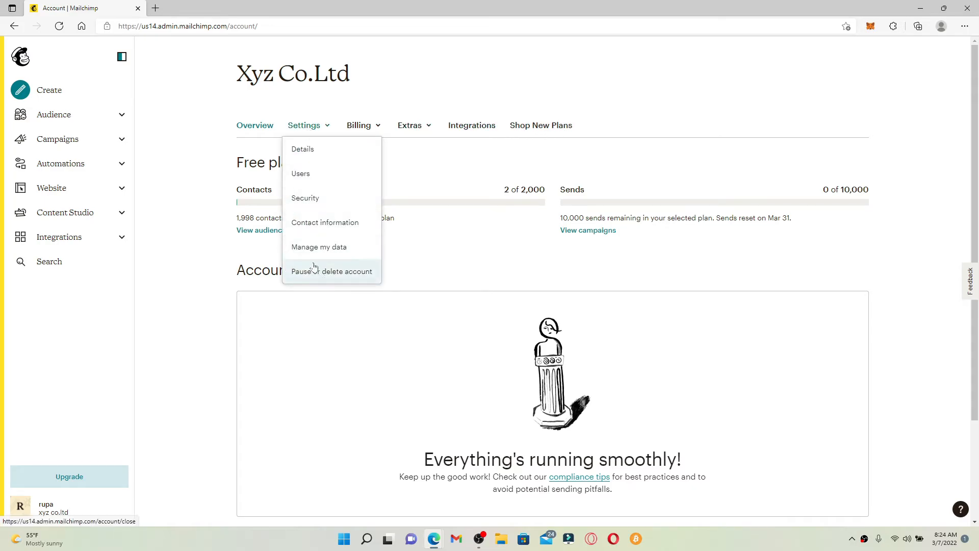
{"action": "left_click", "coordinate": [331, 271]}
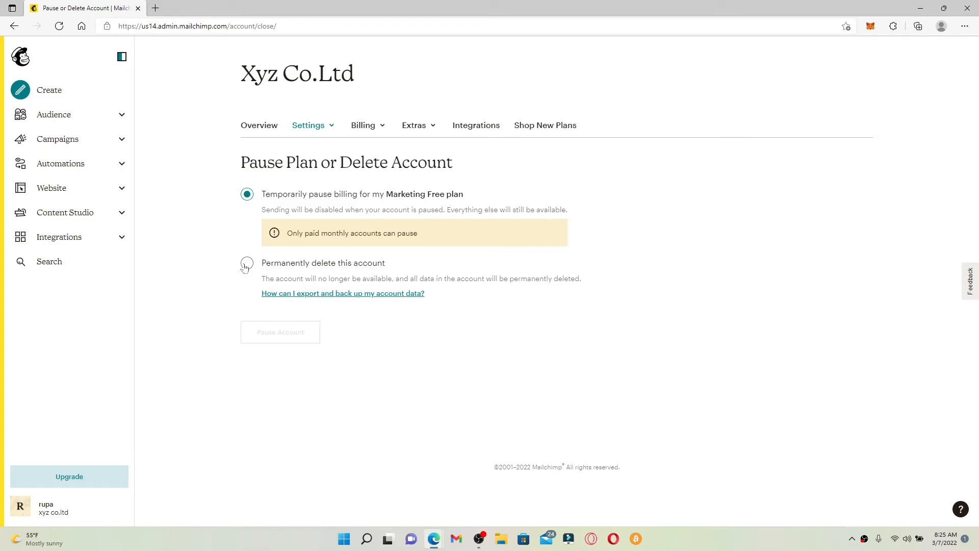
Select 'Permanently delete this account' and continue to the closing survey.
{"action": "left_click", "coordinate": [245, 263]}
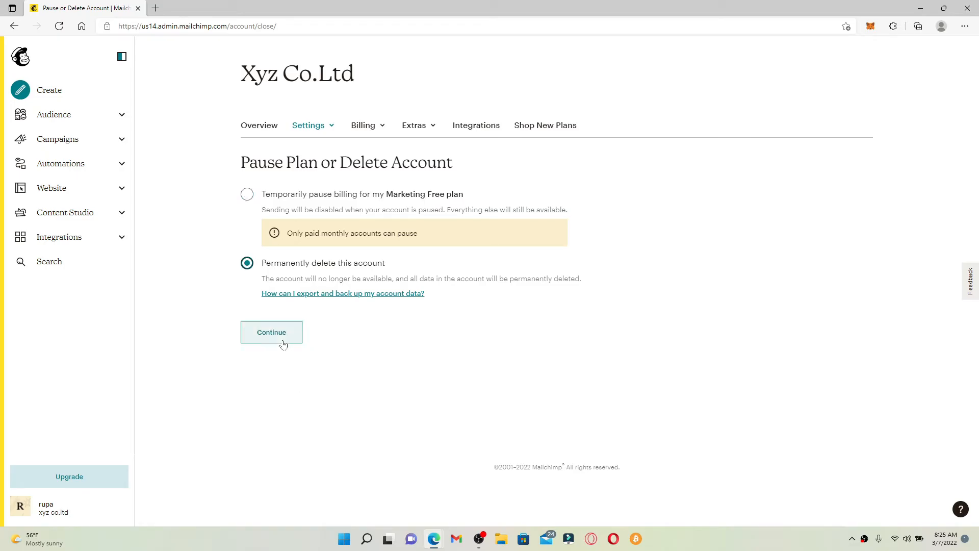
{"action": "mouse_move", "coordinate": [283, 342]}
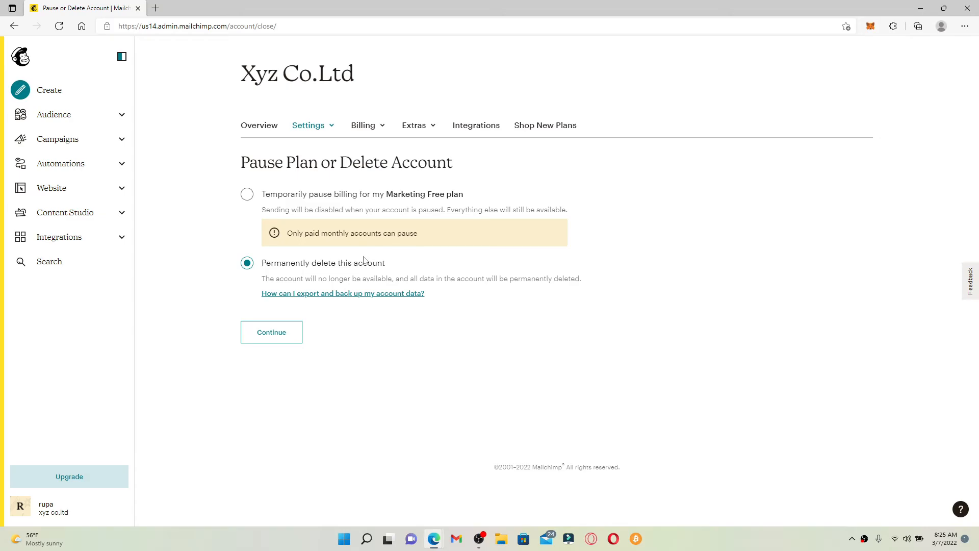
{"action": "mouse_move", "coordinate": [343, 294]}
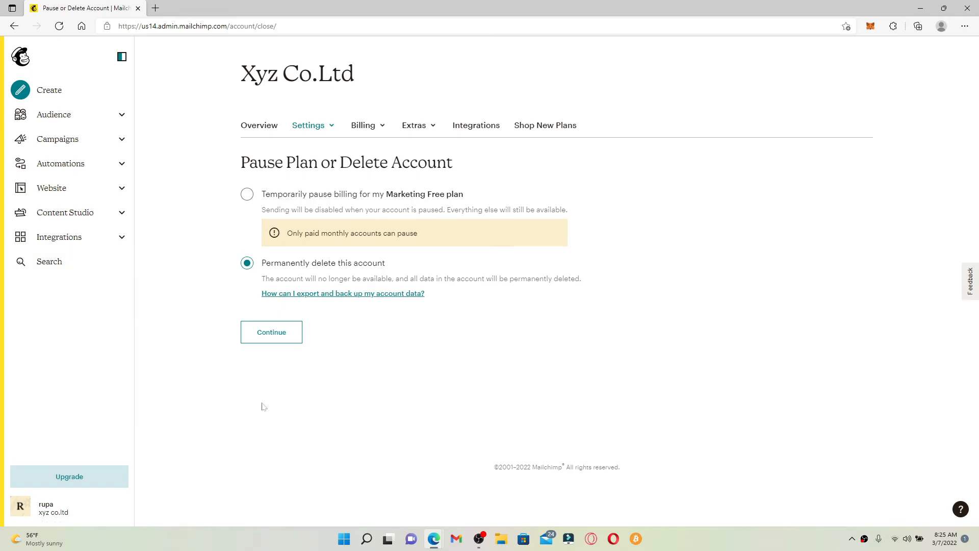
{"action": "left_click", "coordinate": [270, 332]}
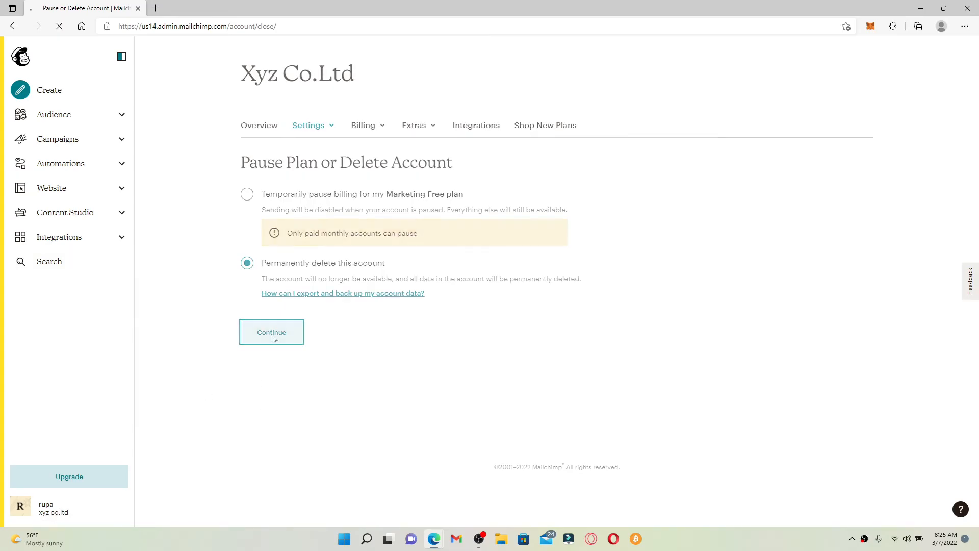
{"action": "left_click", "coordinate": [271, 332]}
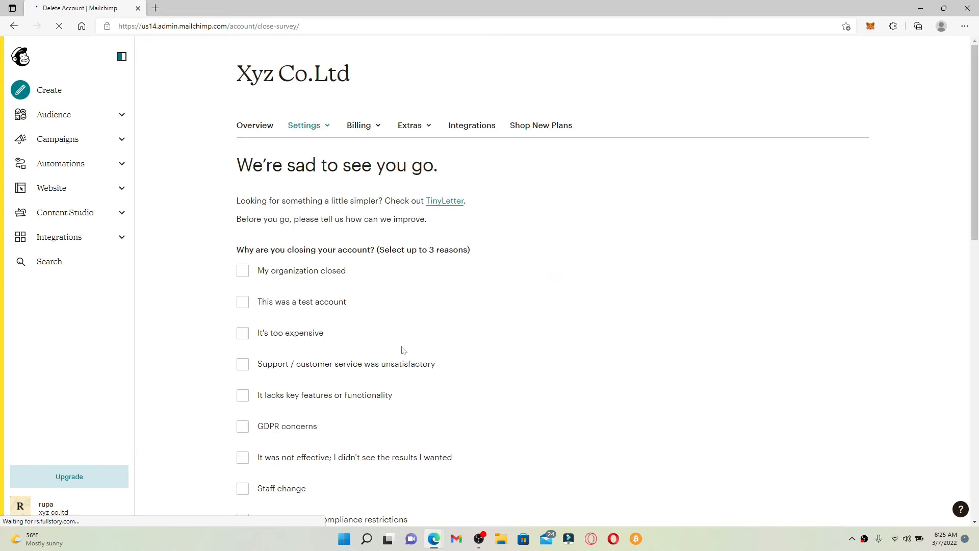
Tick 'My organization closed' as the reason and scroll to the form's end.
{"action": "scroll", "scroll_direction": "down", "scroll_amount": 3}
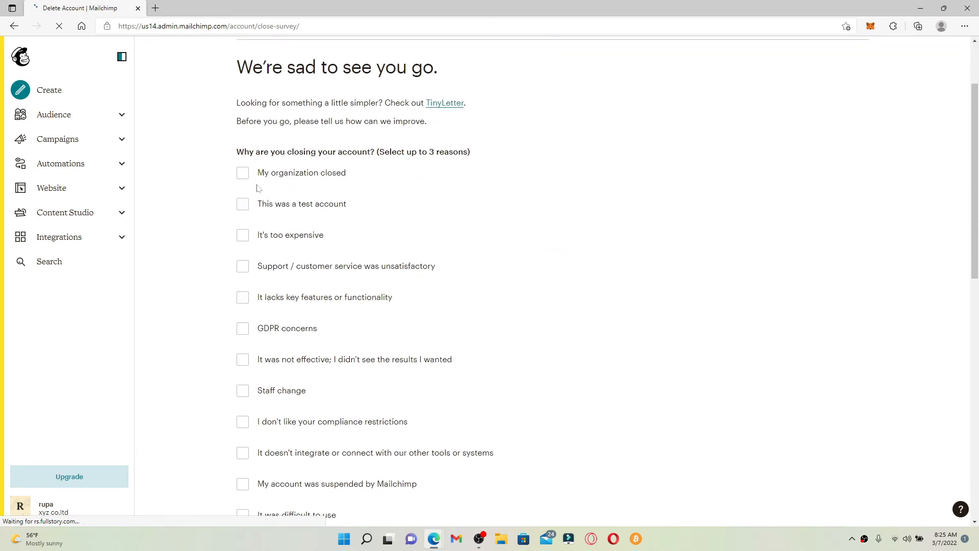
{"action": "left_click", "coordinate": [243, 173]}
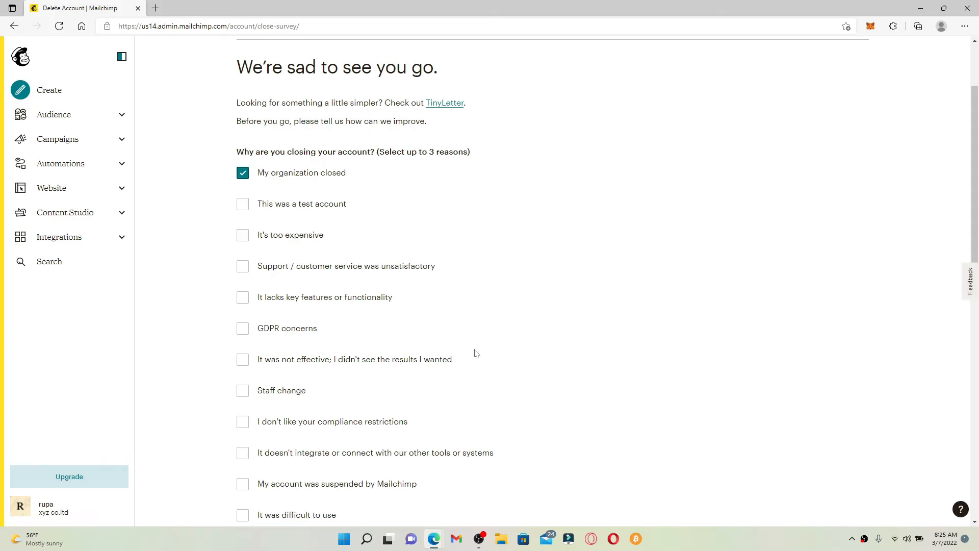
{"action": "scroll", "scroll_direction": "down", "scroll_amount": 3}
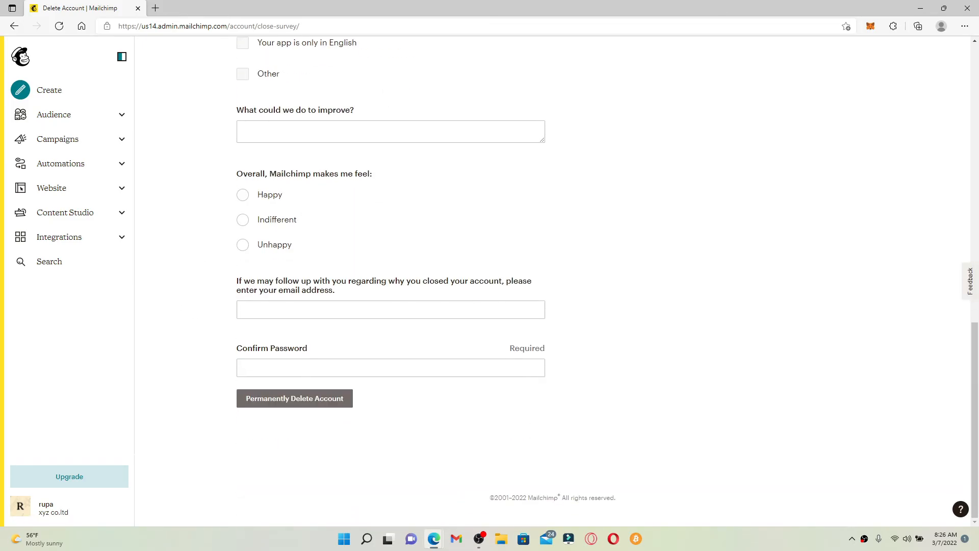
Autofill email and password, then confirm deletion by typing DELETE.
{"action": "left_click", "coordinate": [390, 309]}
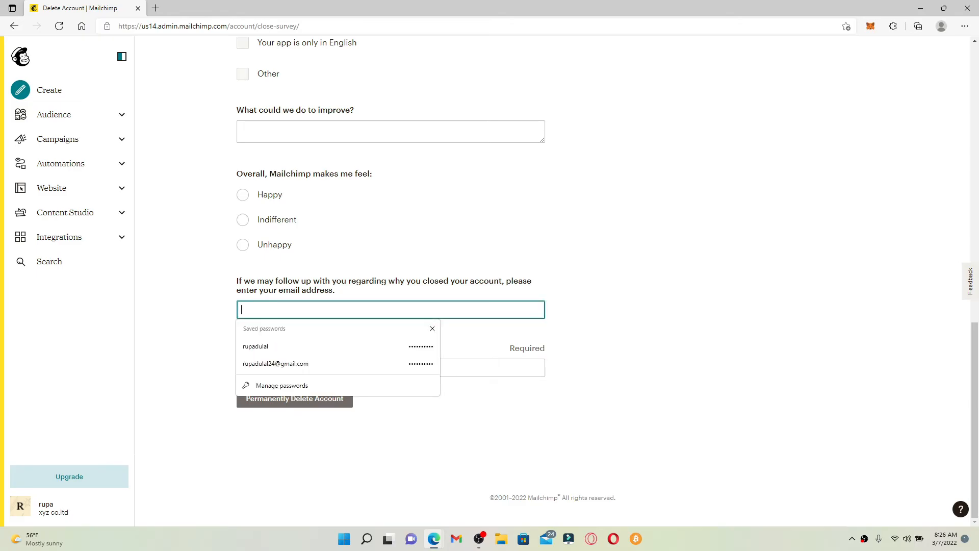
{"action": "left_click", "coordinate": [276, 364]}
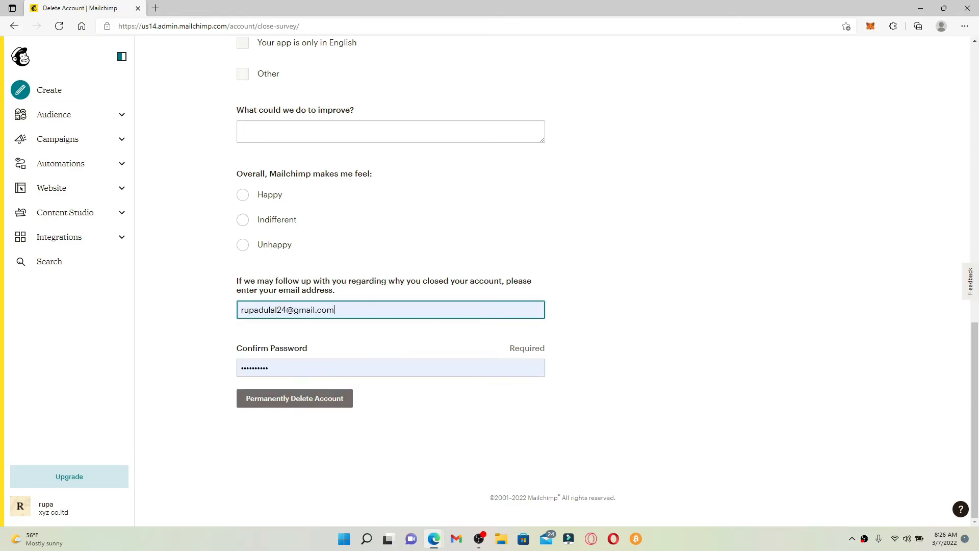
{"action": "left_click", "coordinate": [389, 368]}
{"action": "type", "text": "DELE"}
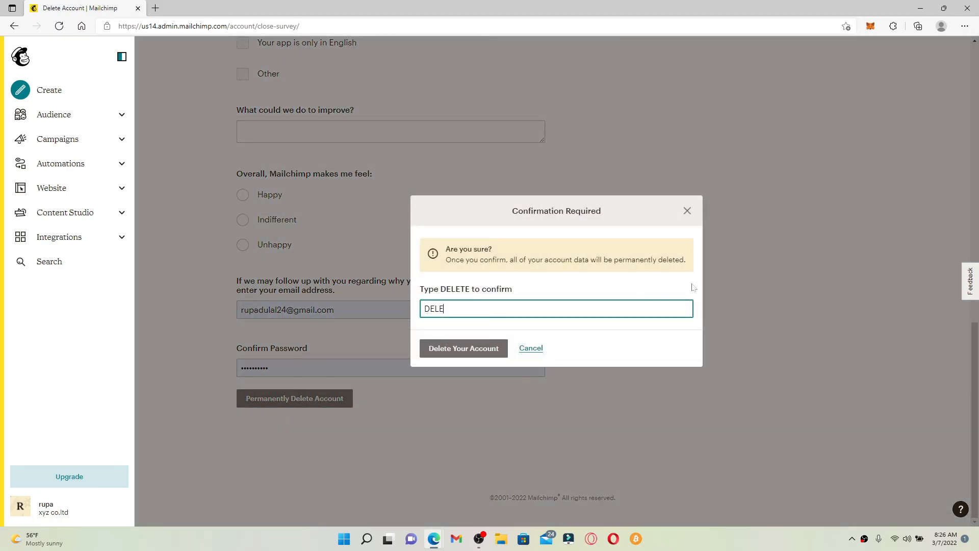
{"action": "type", "text": "TE"}
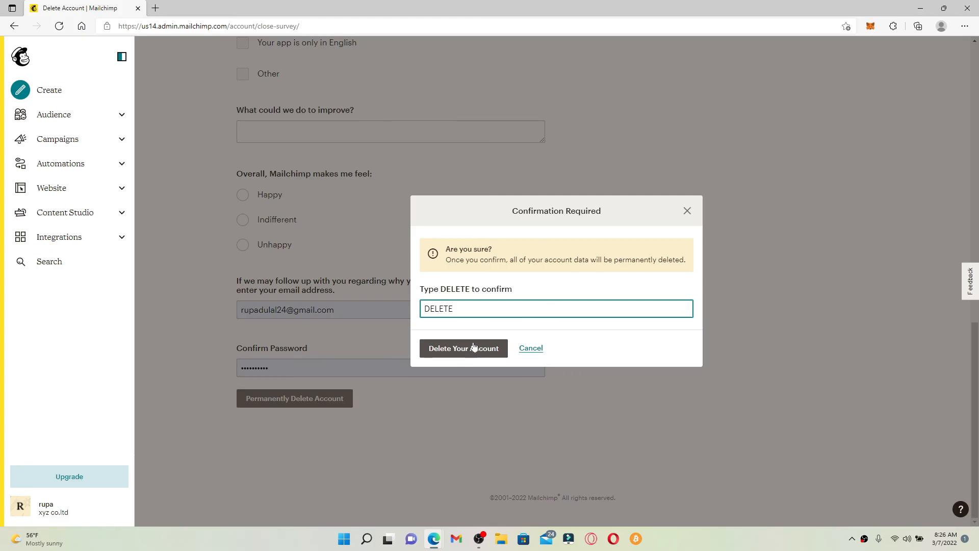
{"action": "left_click", "coordinate": [463, 348]}
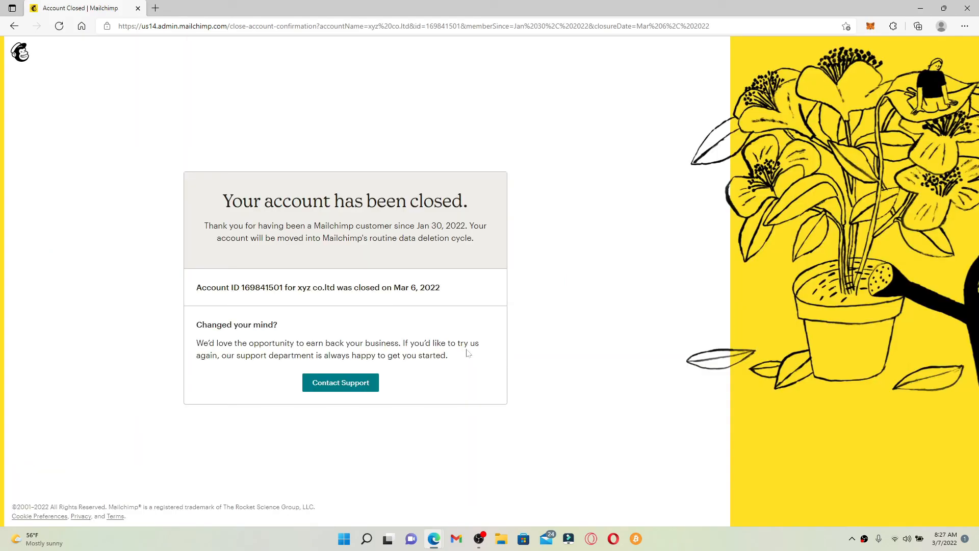